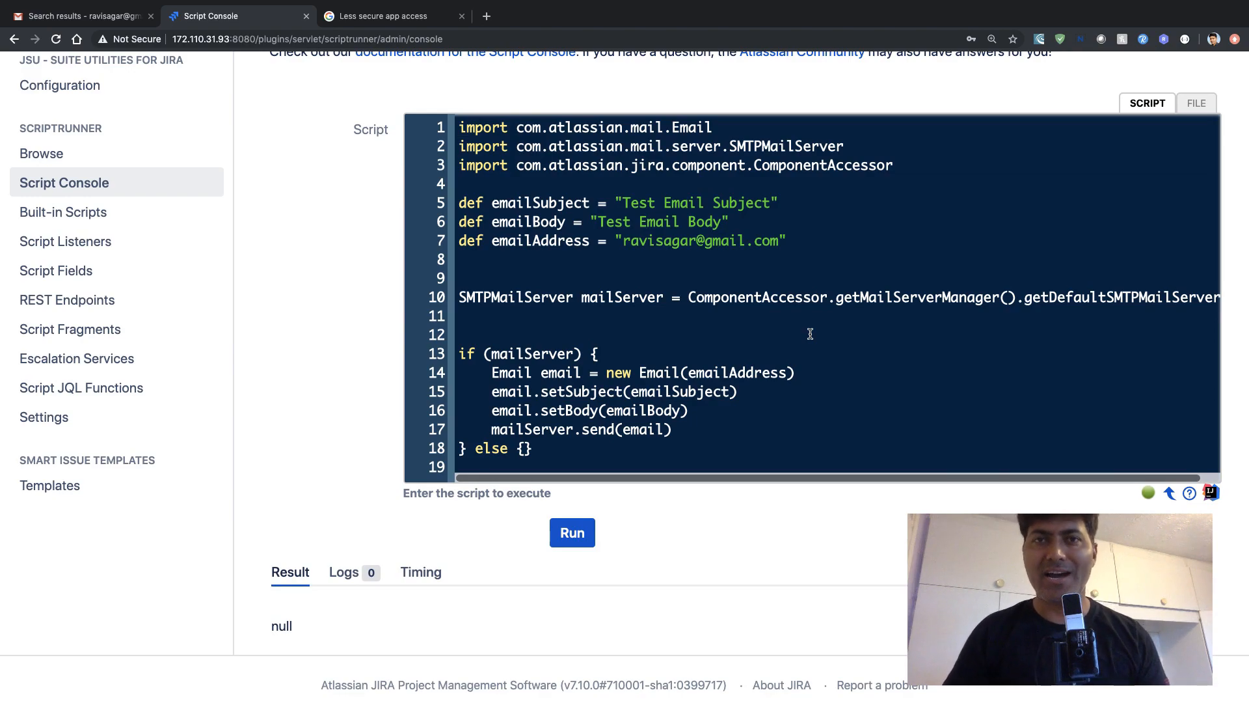
Edit the test-email script, marking 'Email' in the subject and deleting the email-building lines.
{"action": "left_click", "coordinate": [460, 146]}
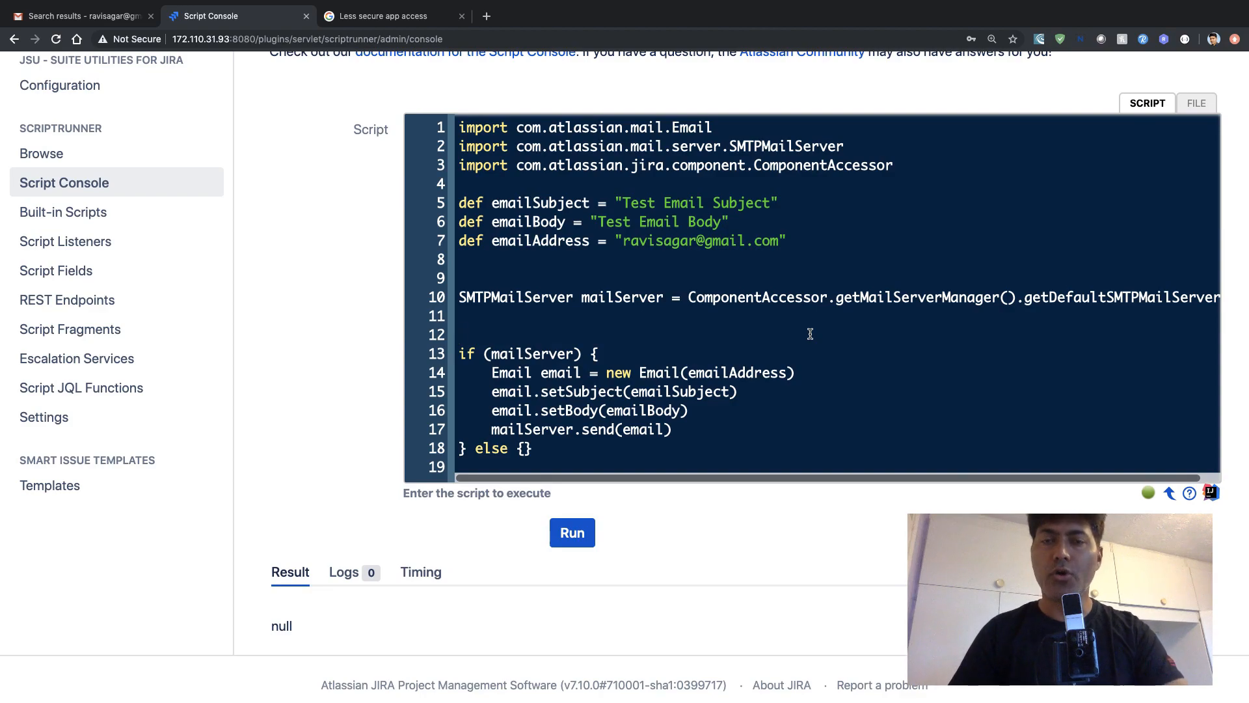
{"action": "left_click_drag", "start_coordinate": [460, 145], "coordinate": [894, 165]}
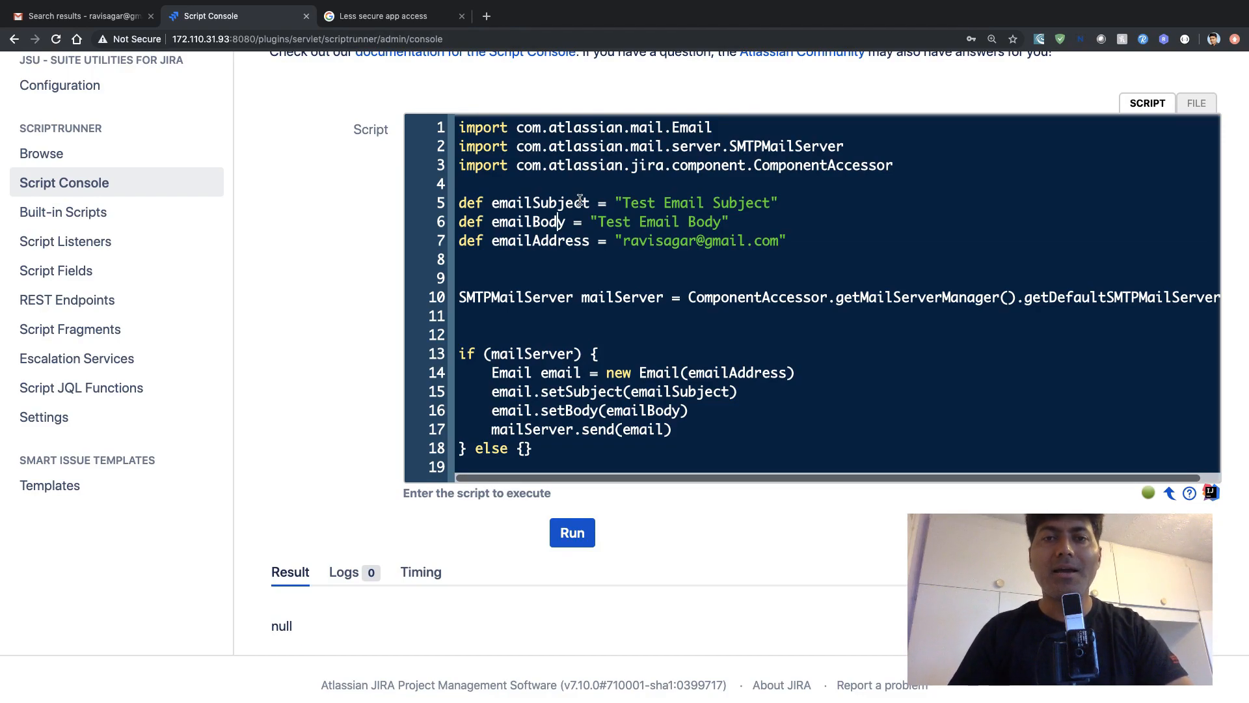
{"action": "double_click", "coordinate": [682, 202]}
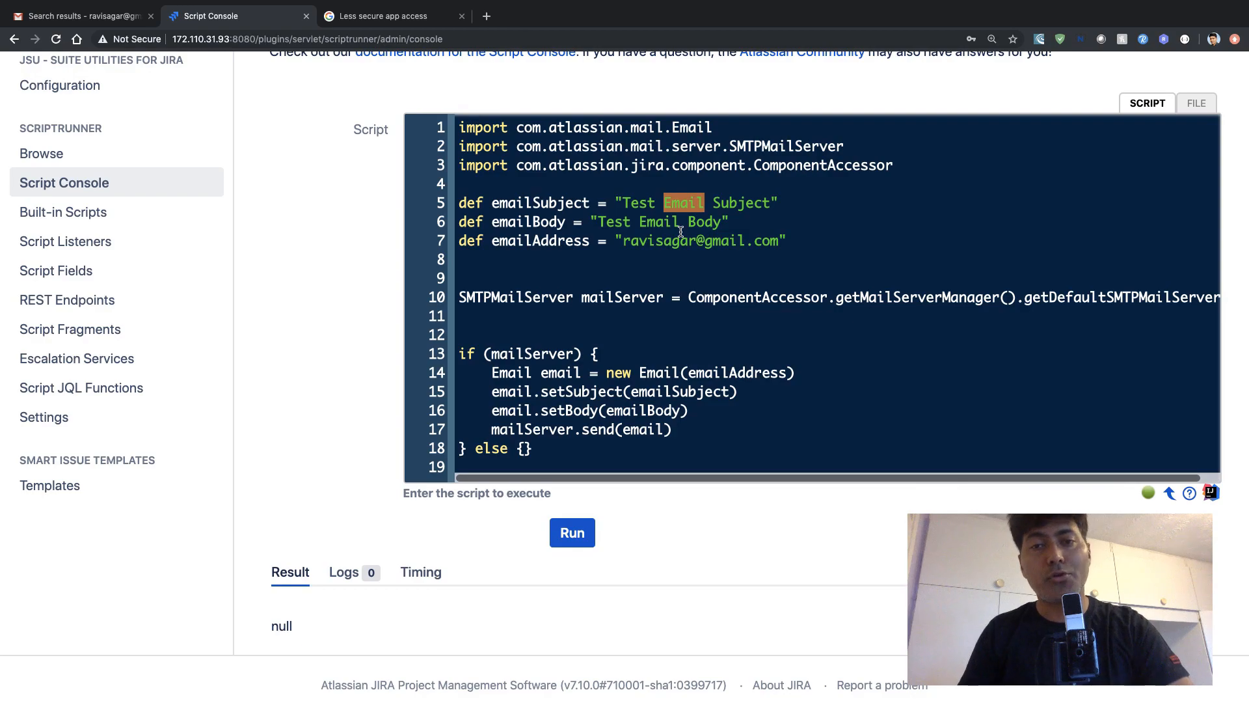
{"action": "mouse_move", "coordinate": [604, 241]}
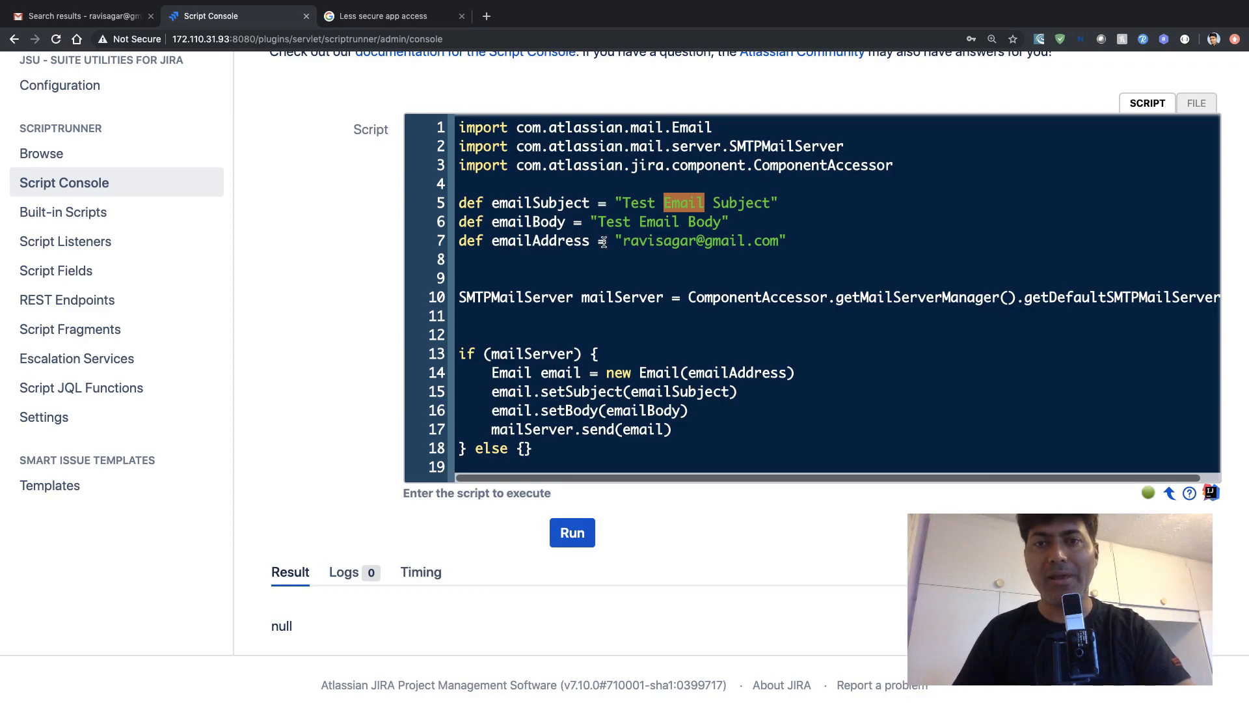
{"action": "scroll", "scroll_direction": "down", "scroll_amount": 3}
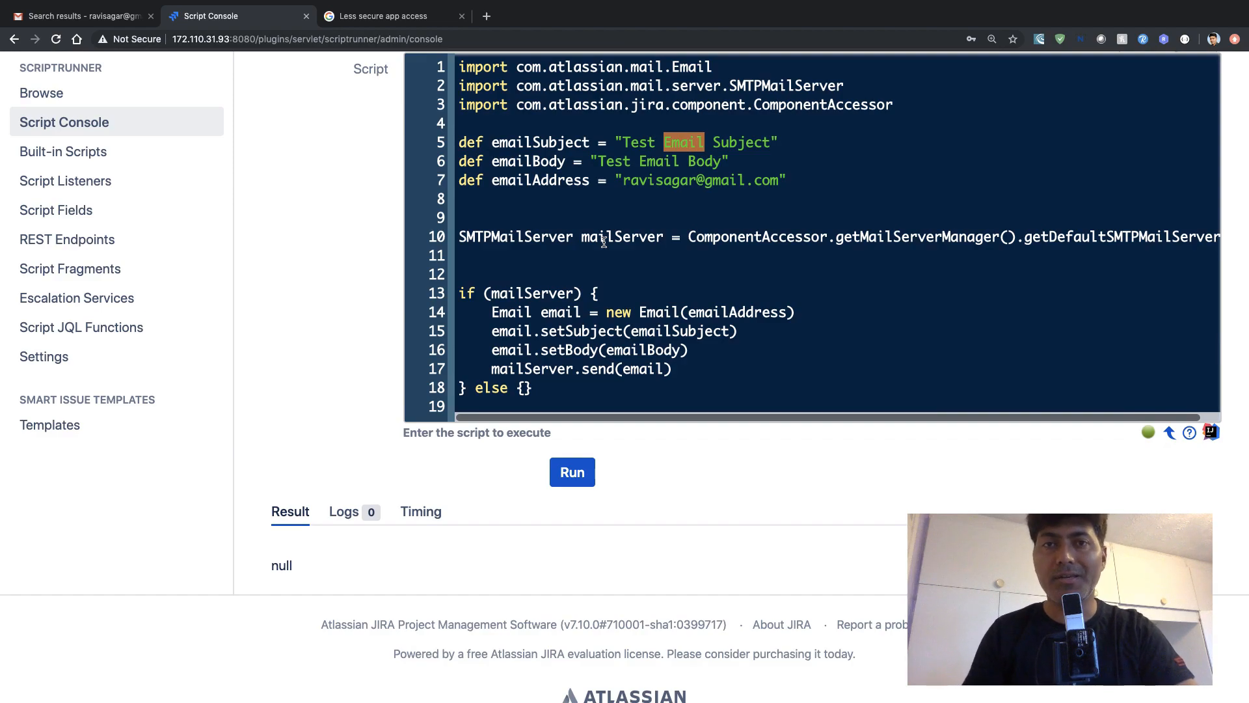
{"action": "scroll", "scroll_direction": "down", "scroll_amount": 3}
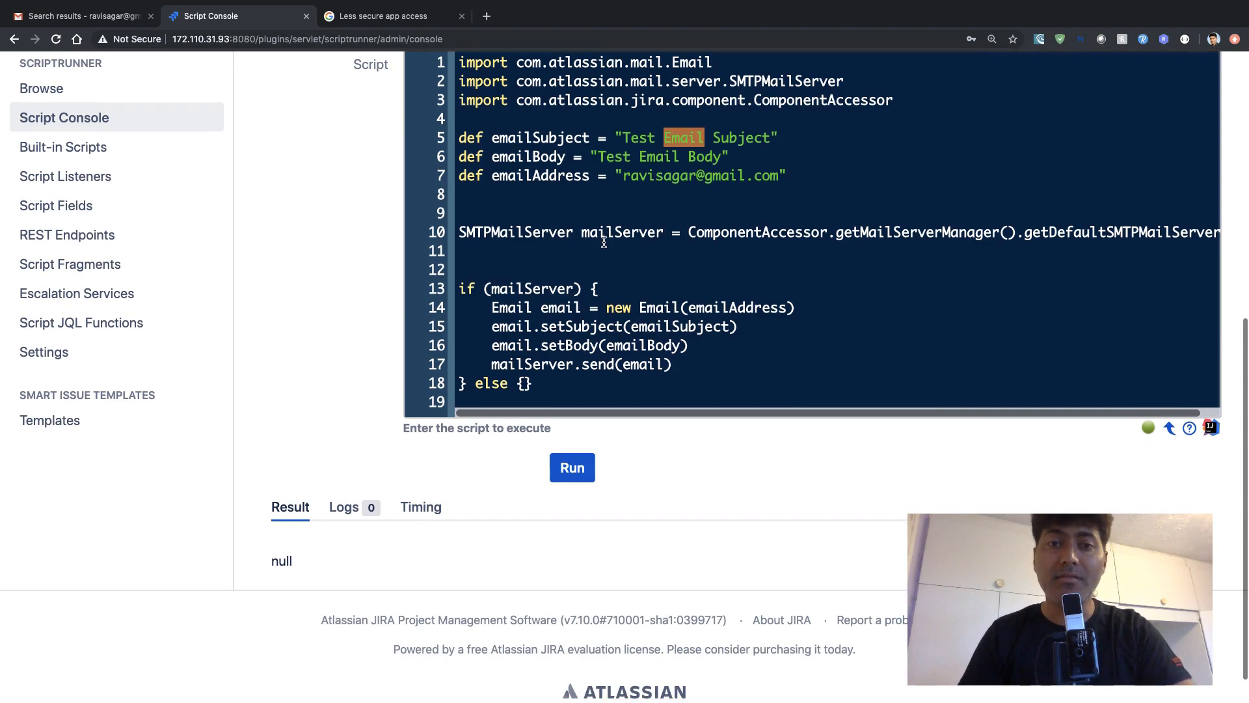
{"action": "scroll", "scroll_direction": "down", "scroll_amount": 3}
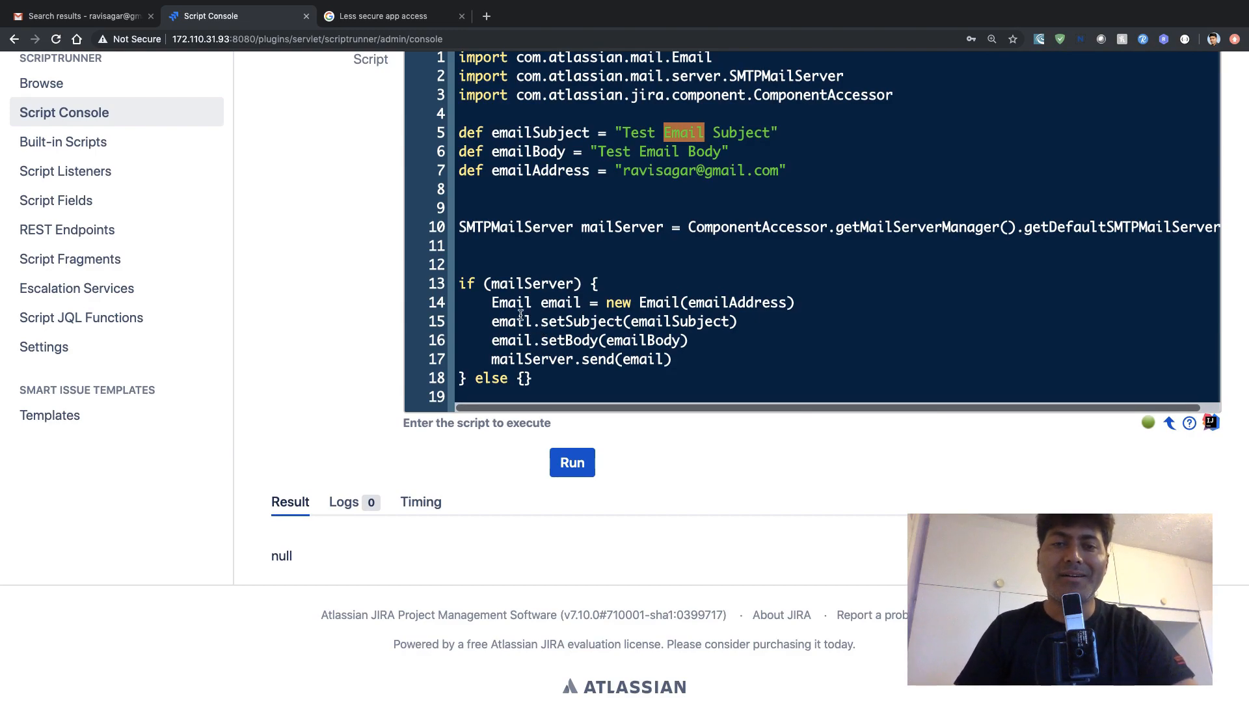
{"action": "left_click_drag", "start_coordinate": [492, 302], "coordinate": [685, 339]}
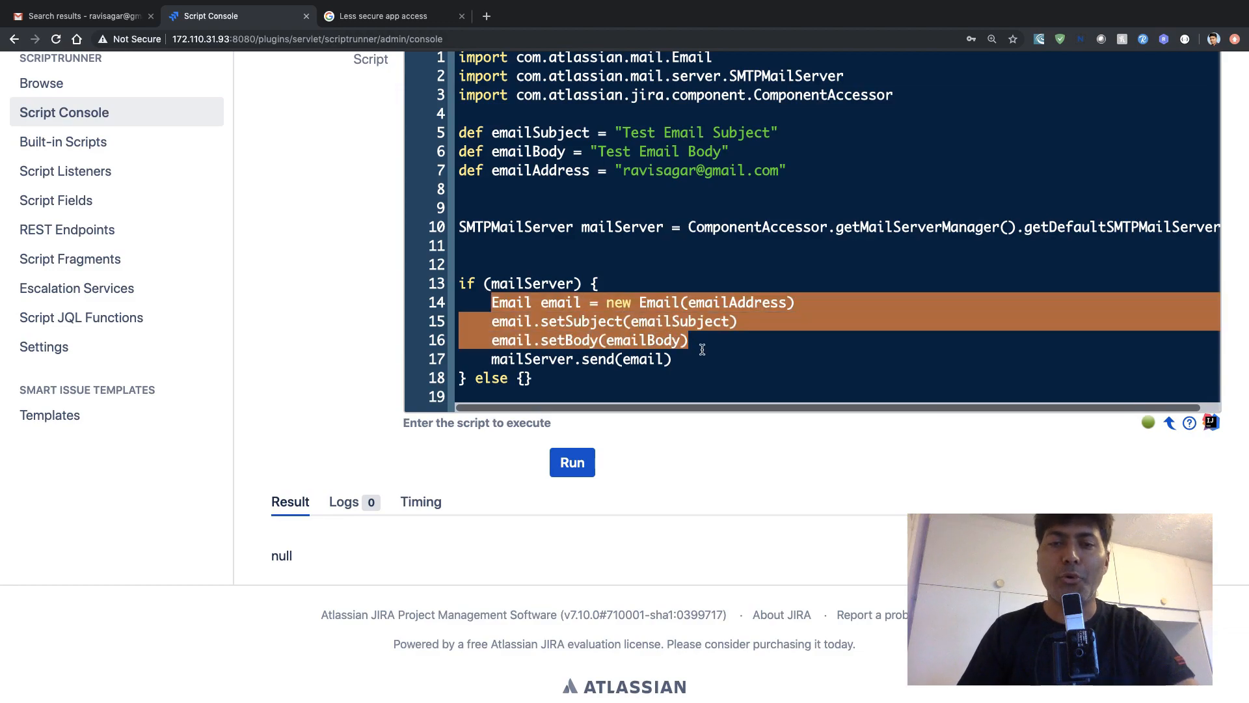
{"action": "left_click", "coordinate": [672, 358]}
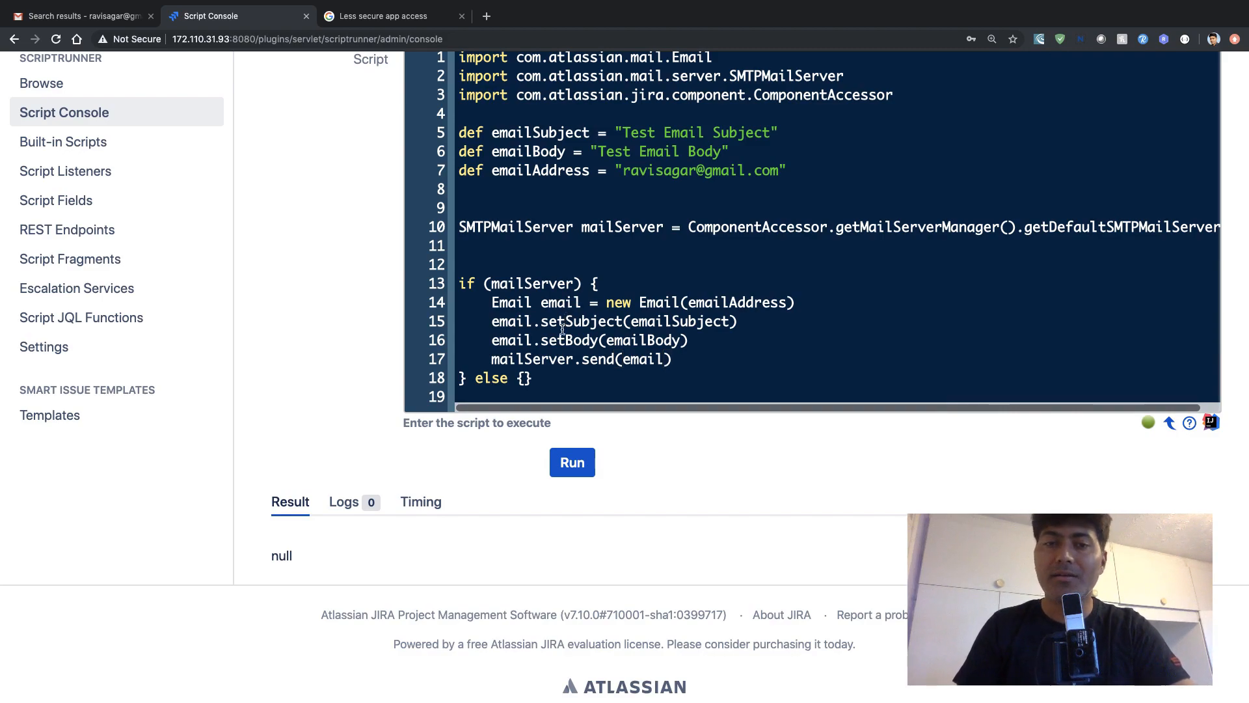
{"action": "mouse_move", "coordinate": [607, 359]}
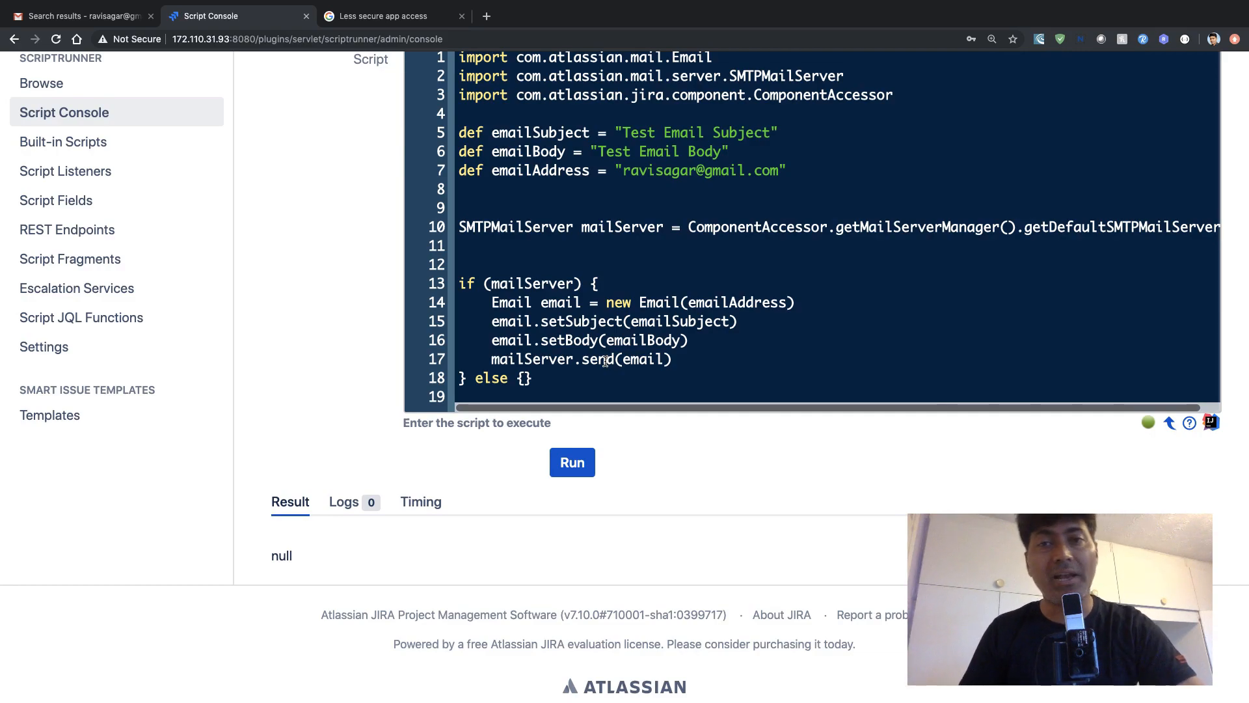
{"action": "mouse_move", "coordinate": [560, 248]}
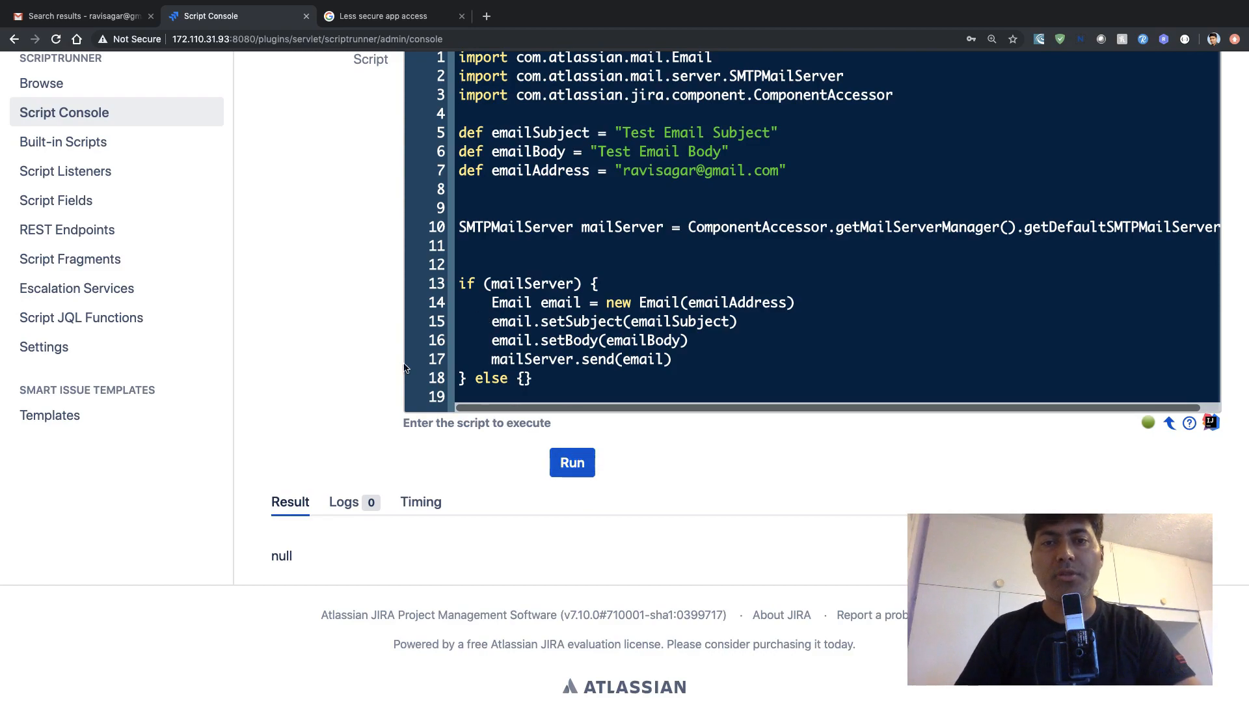
Run the script, confirm the null result, and view the Gmail search results.
{"action": "left_click", "coordinate": [572, 462]}
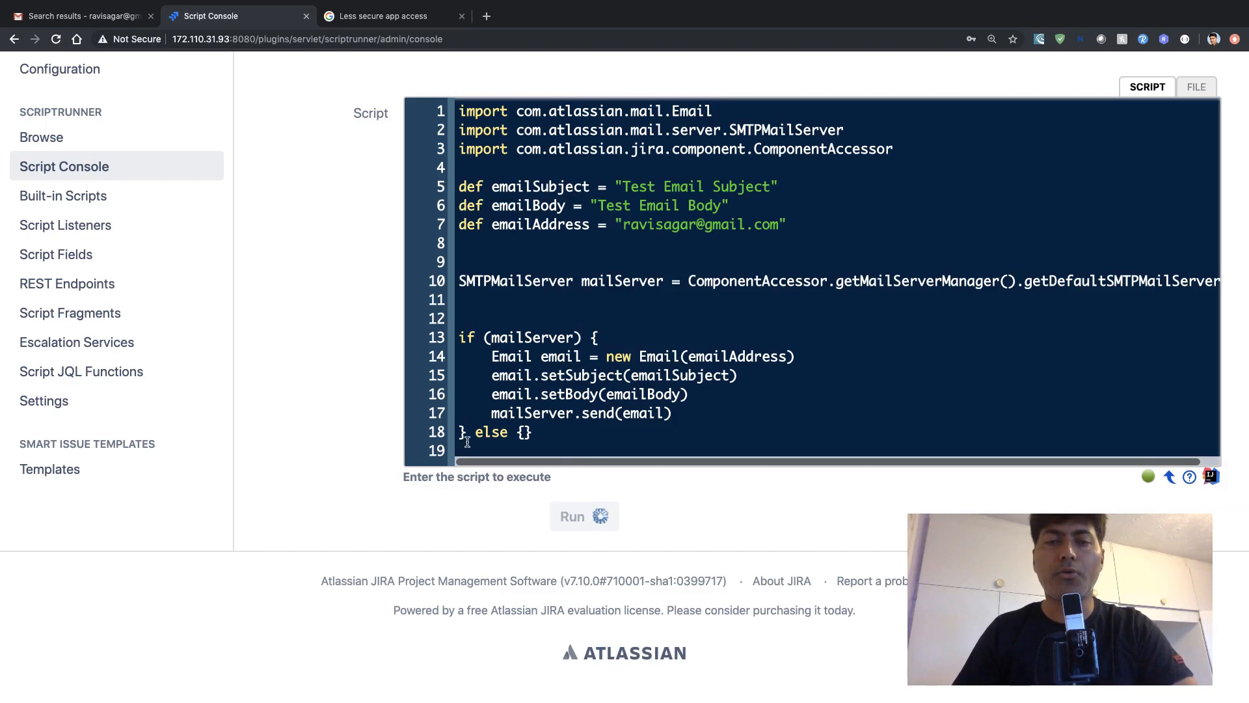
{"action": "left_click", "coordinate": [585, 516]}
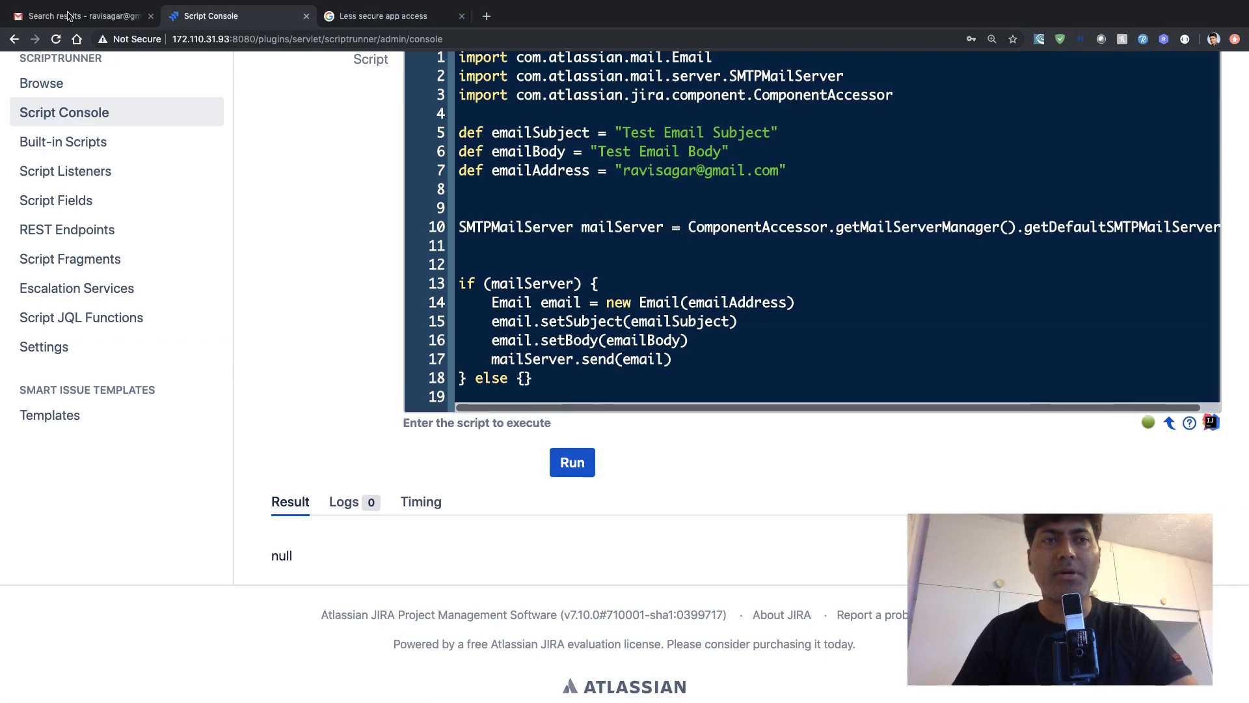
{"action": "left_click", "coordinate": [79, 16]}
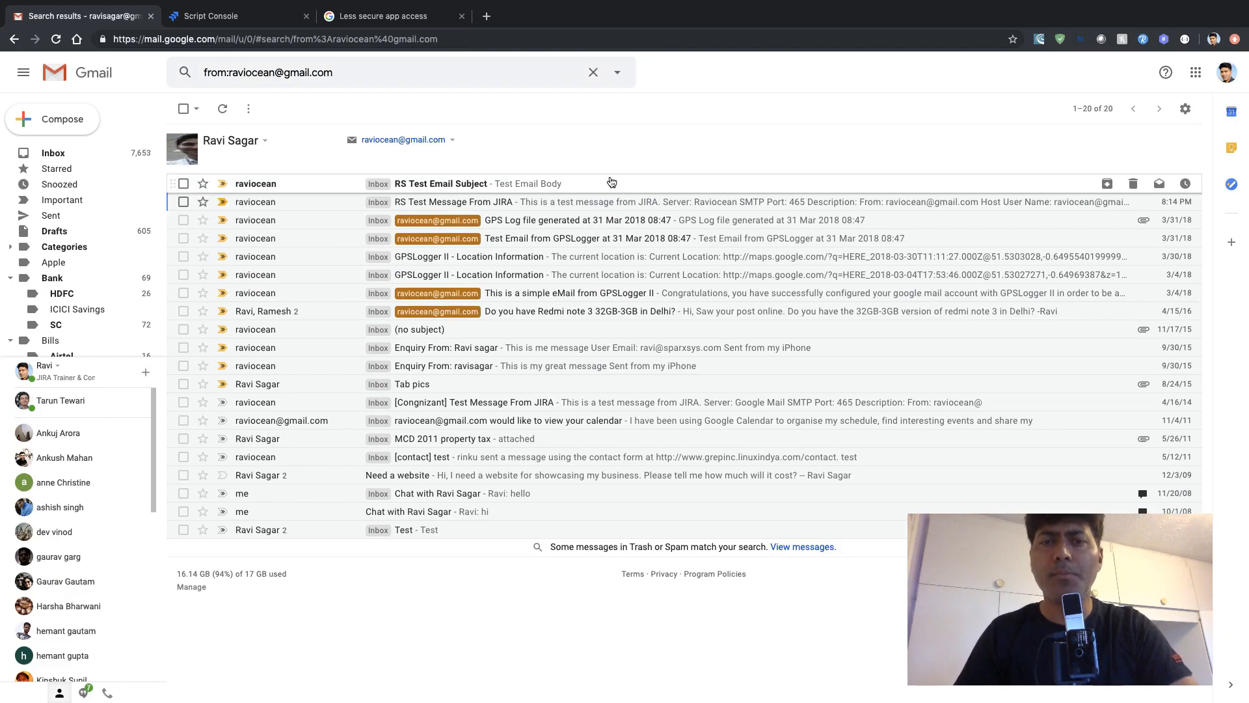
Open the 'RS Test Email Subject' message showing 'Test Email Body', then return to the Script Console.
{"action": "left_click", "coordinate": [441, 184]}
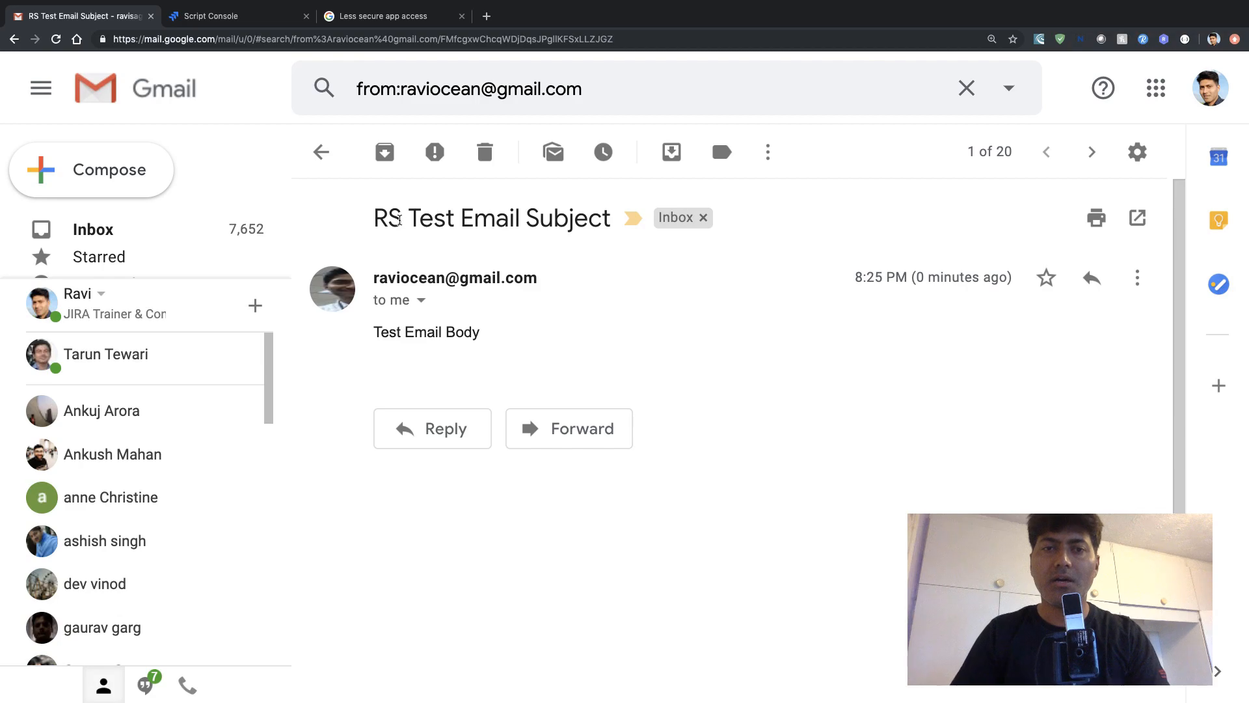
{"action": "double_click", "coordinate": [386, 217]}
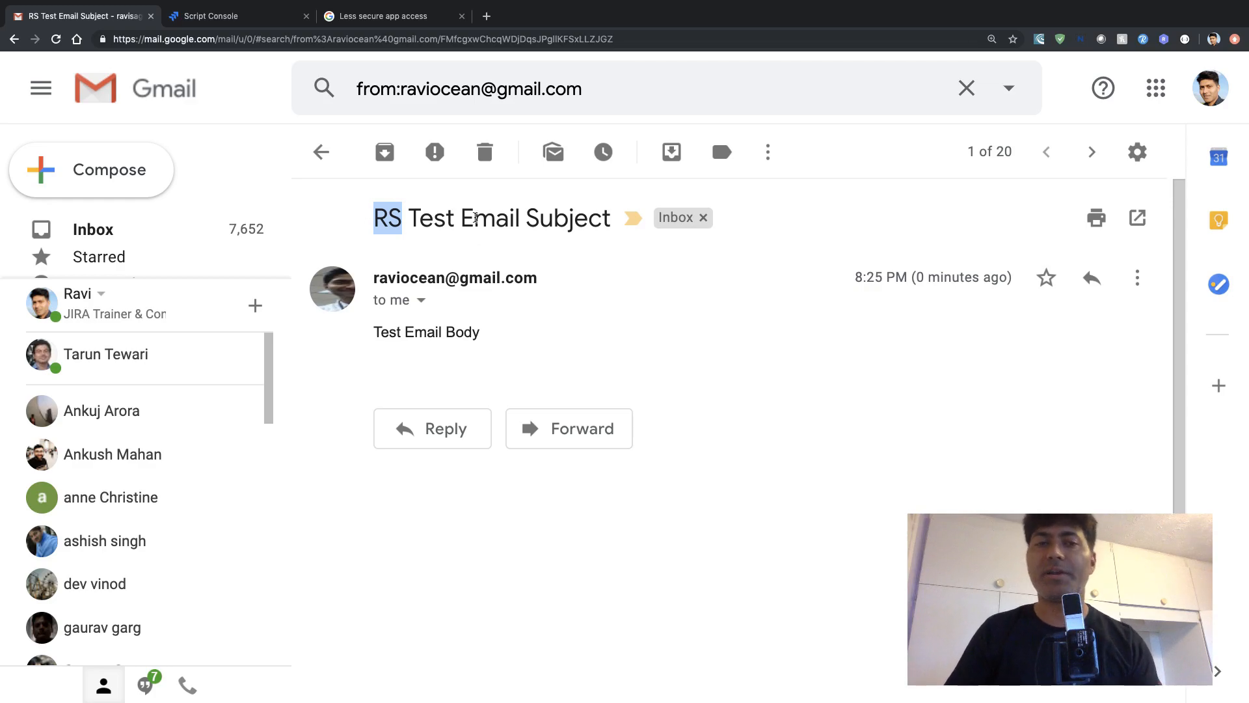
{"action": "left_click", "coordinate": [237, 16]}
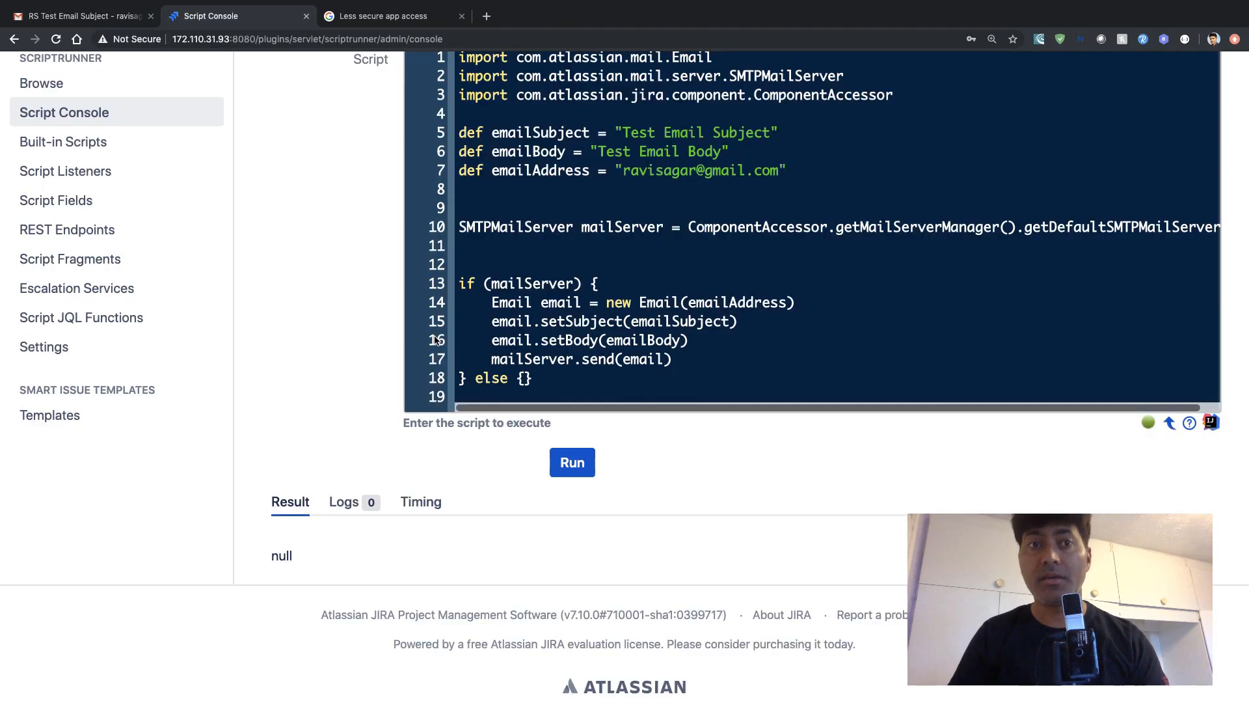